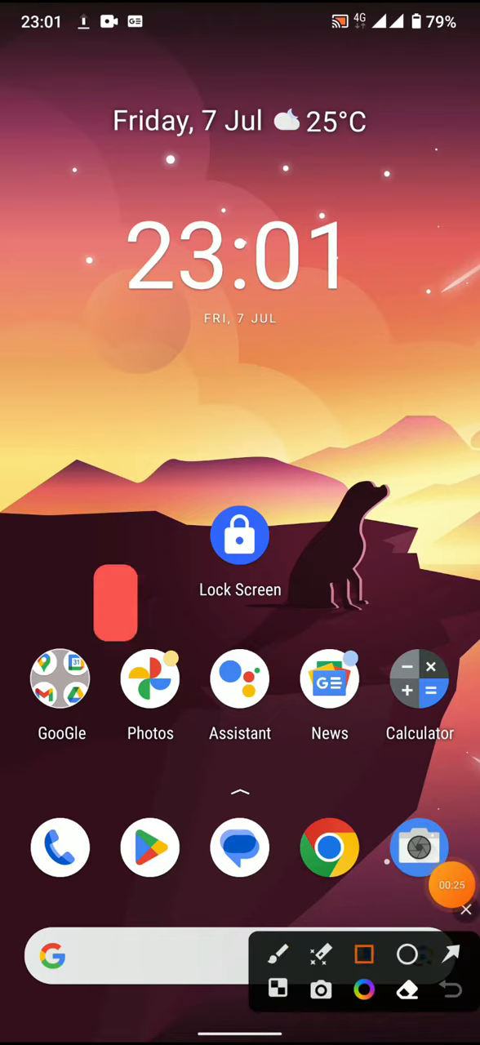
# Launch Google Photos from the home screen to show the month-grouped library
pyautogui.click(150, 680)
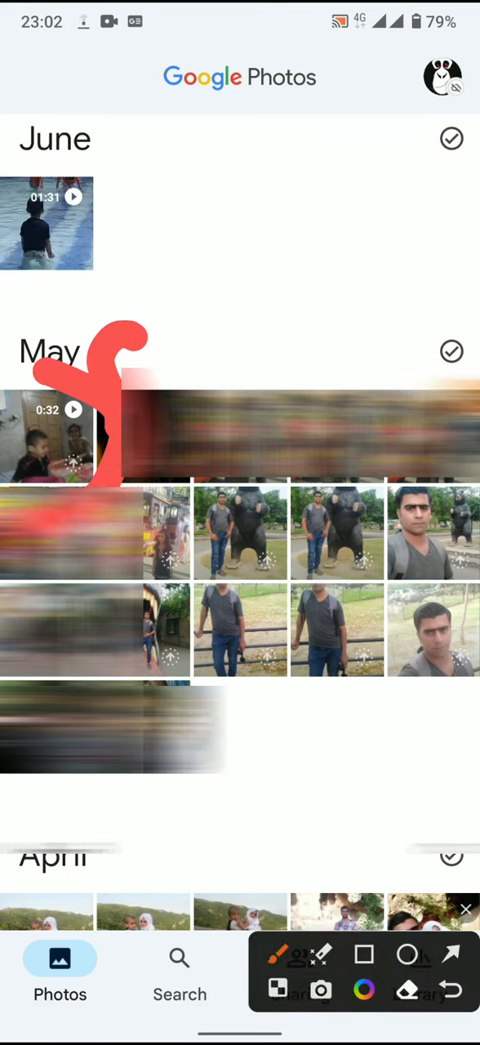
# Open the video of the child reaching for the door handle full-screen
pyautogui.click(46, 433)
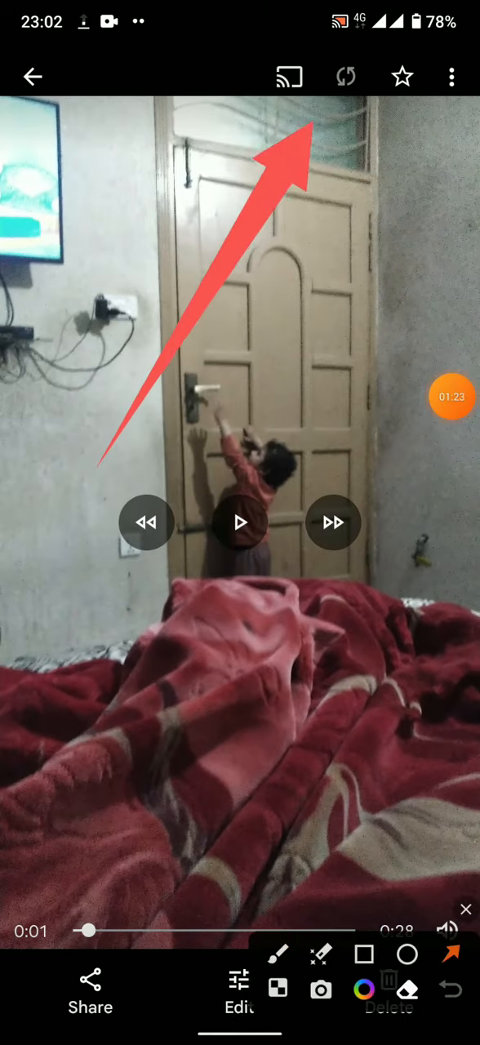